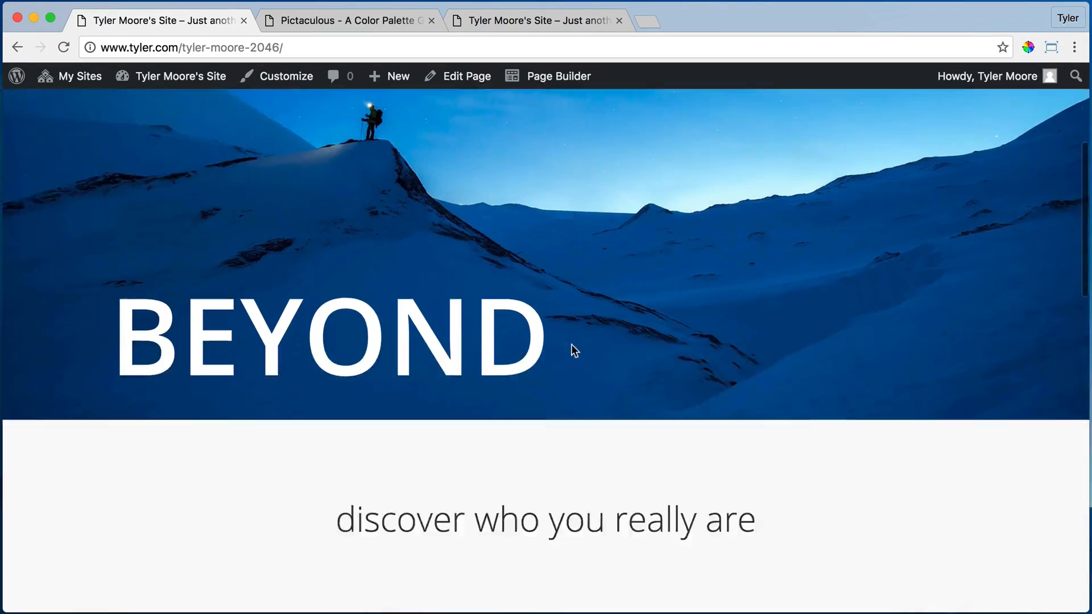
Step: Open the Customizer on Header Options > Header Colors
scroll("up", 3)
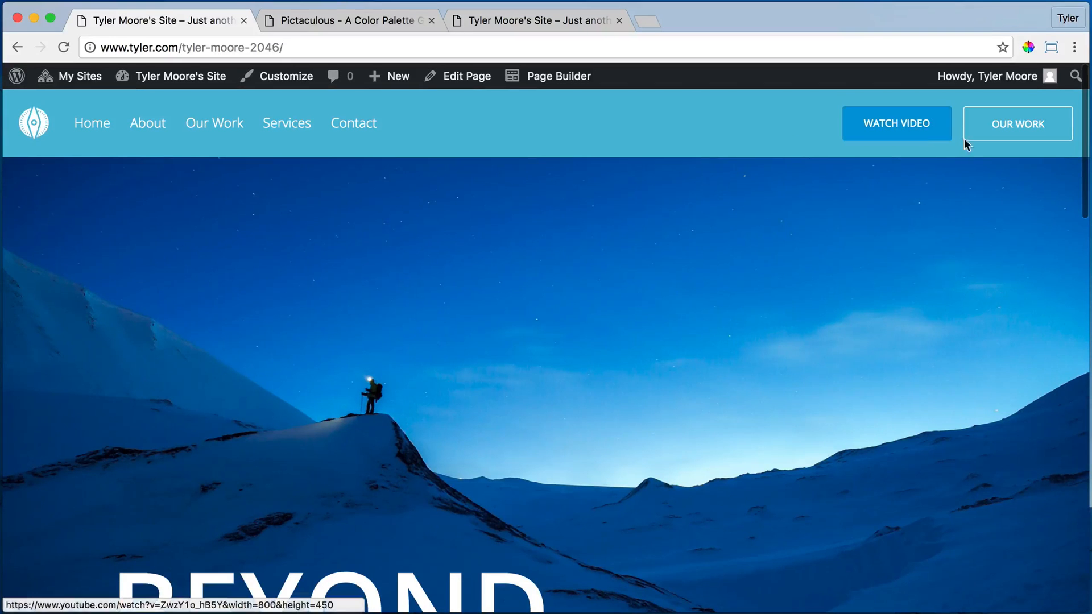
mouse_move(84, 157)
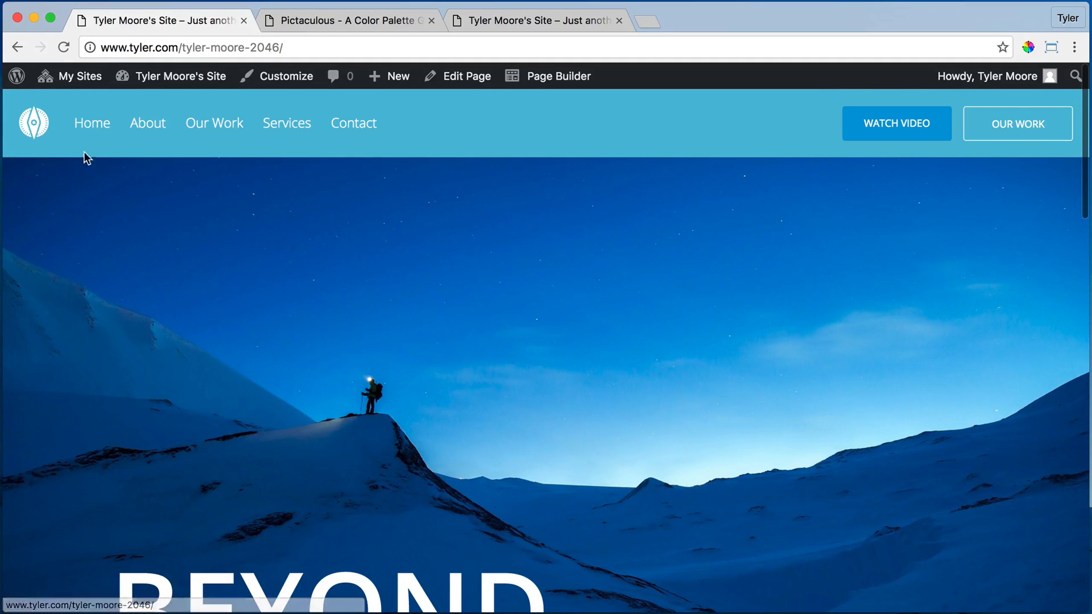
mouse_move(232, 102)
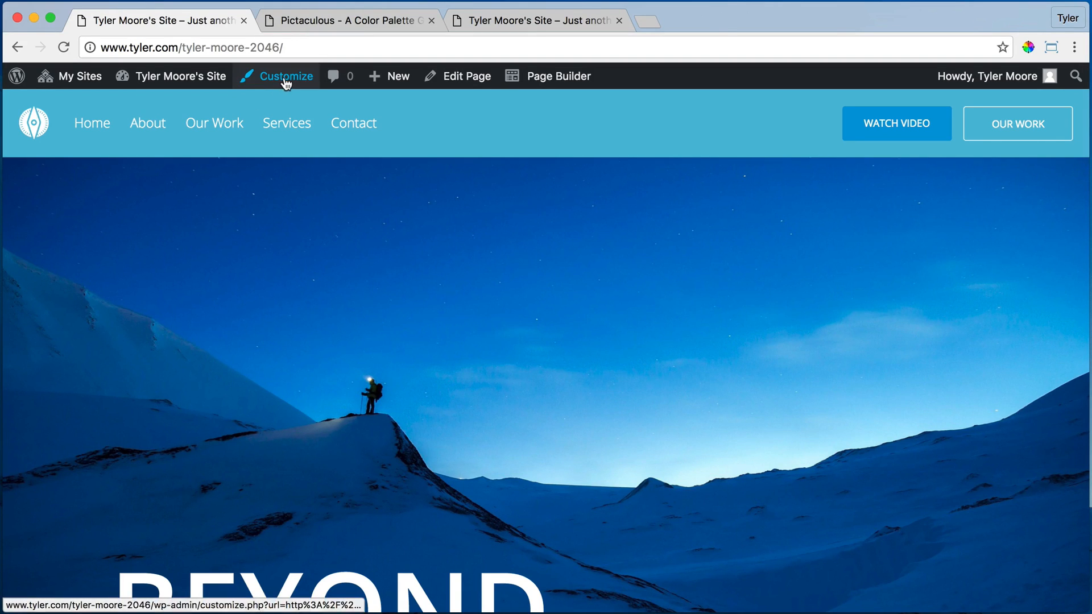
left_click(285, 75)
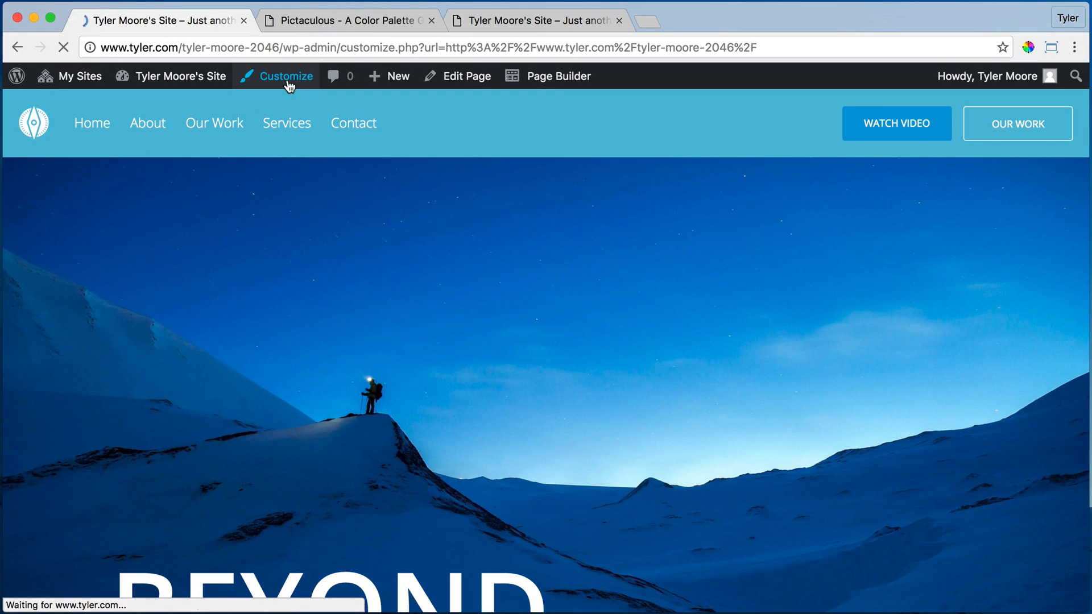
left_click(283, 75)
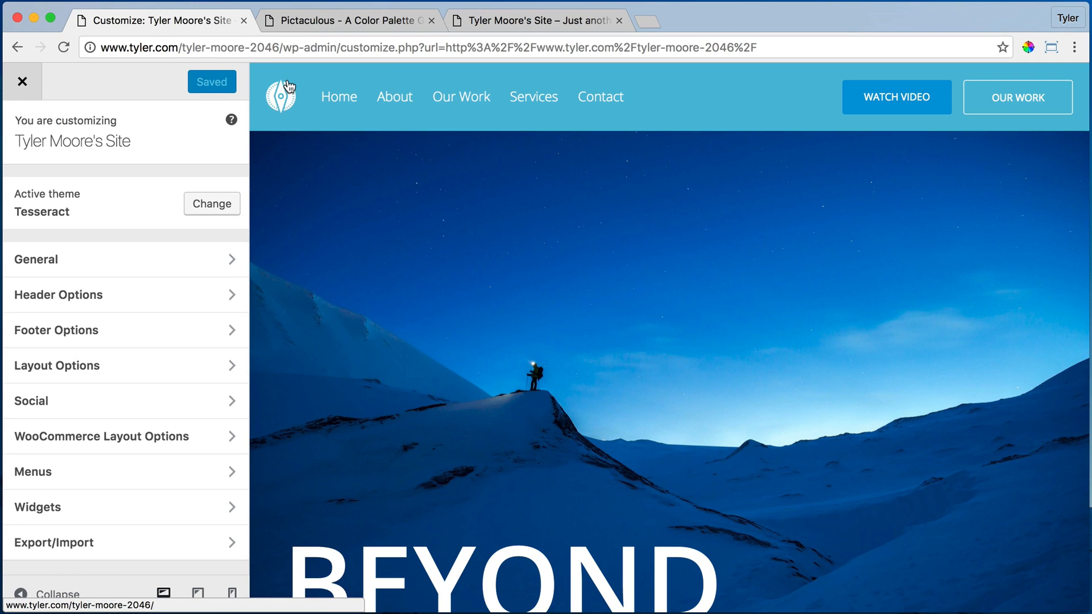
mouse_move(190, 260)
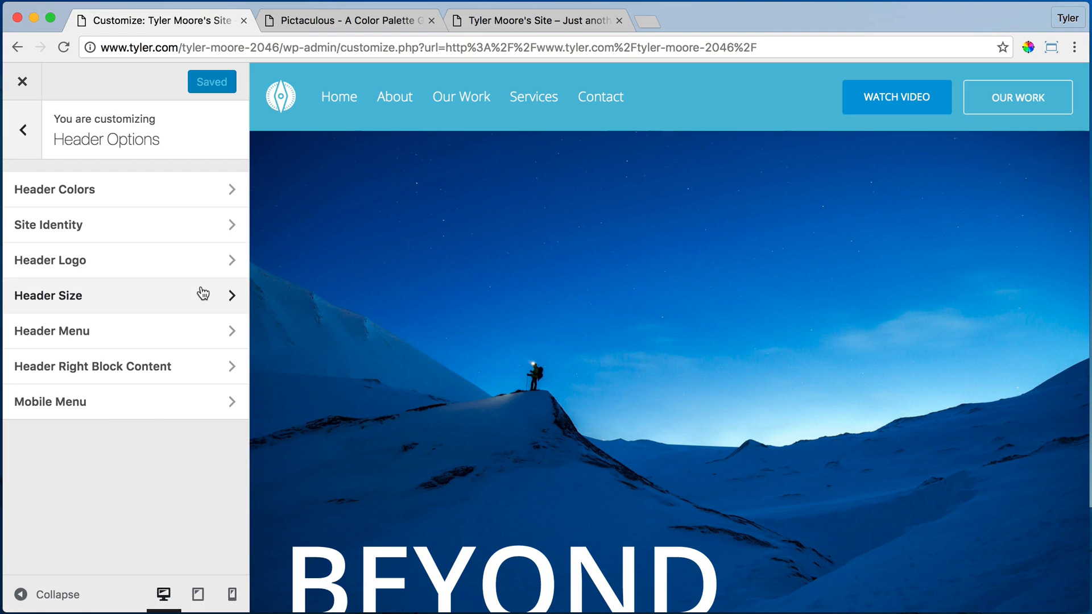
left_click(125, 189)
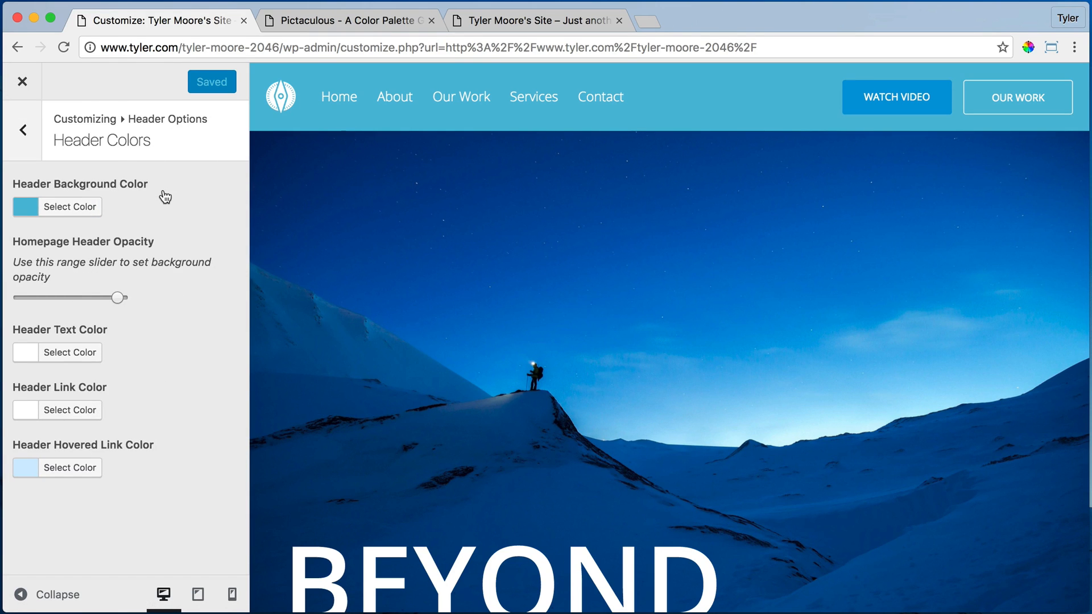
mouse_move(237, 166)
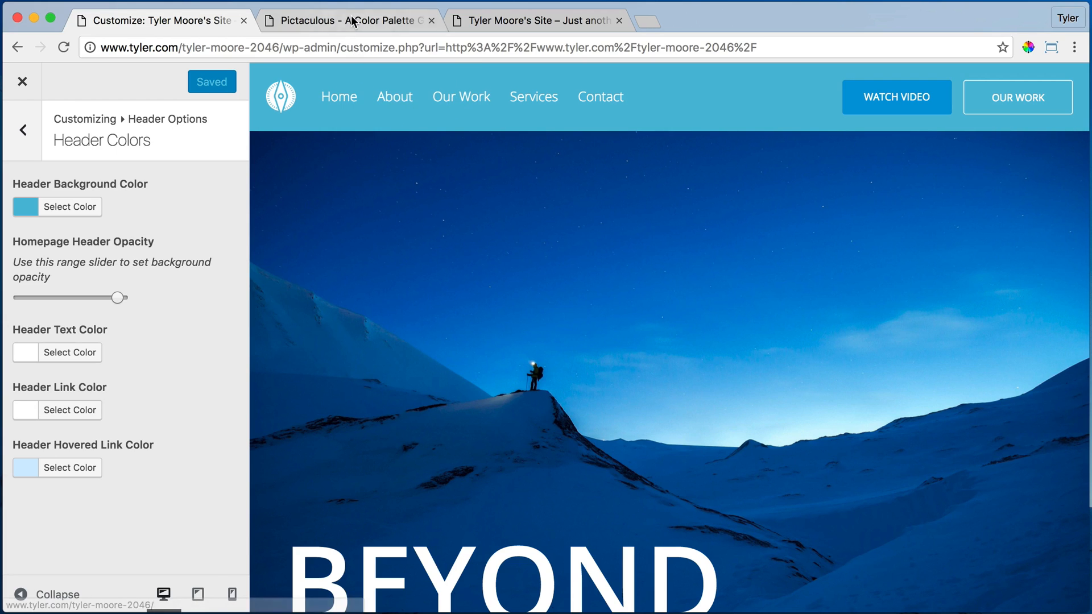
Step: Copy the dark blue code #014784 from the Pictaculous palette
left_click(345, 20)
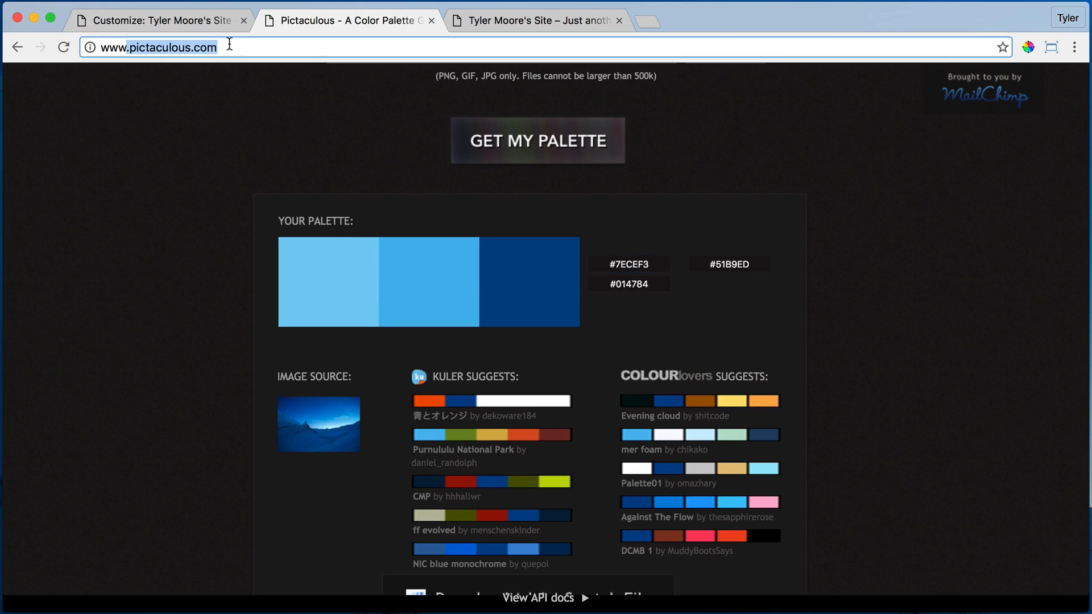
left_click(160, 20)
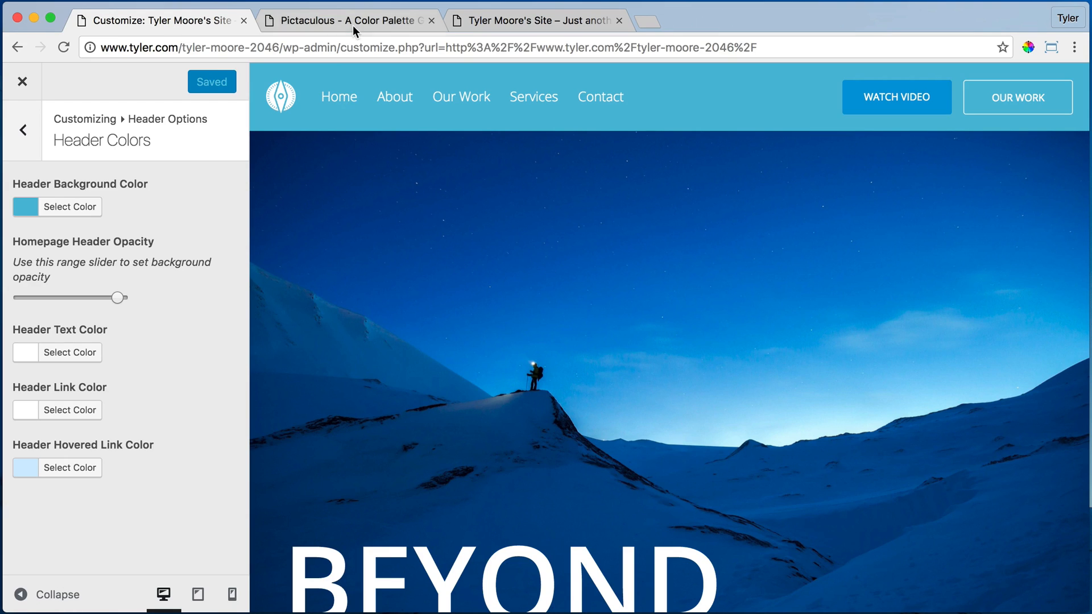
left_click(349, 21)
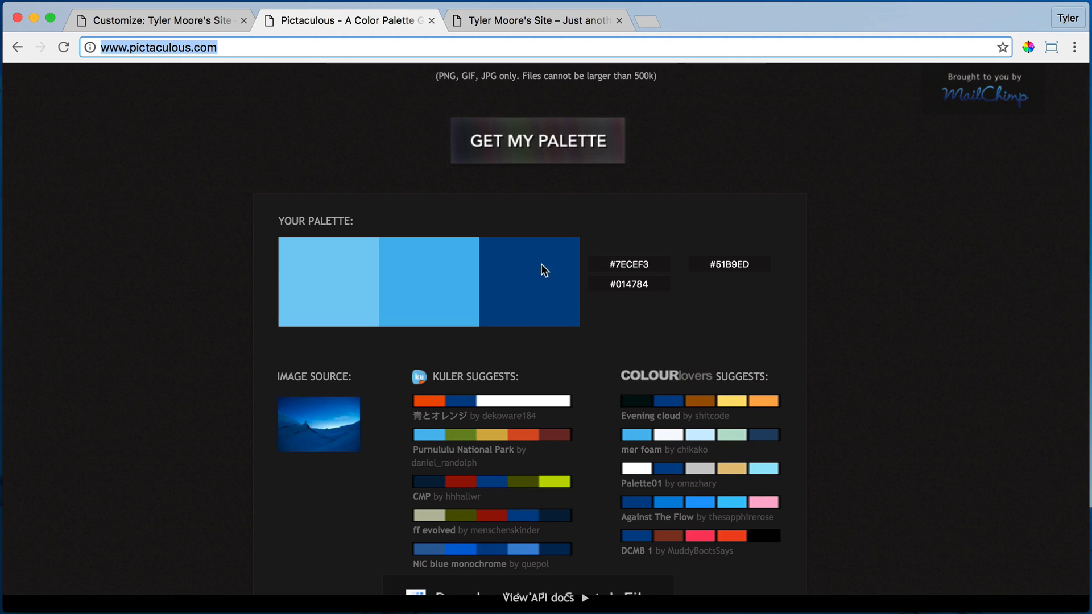
right_click(627, 283)
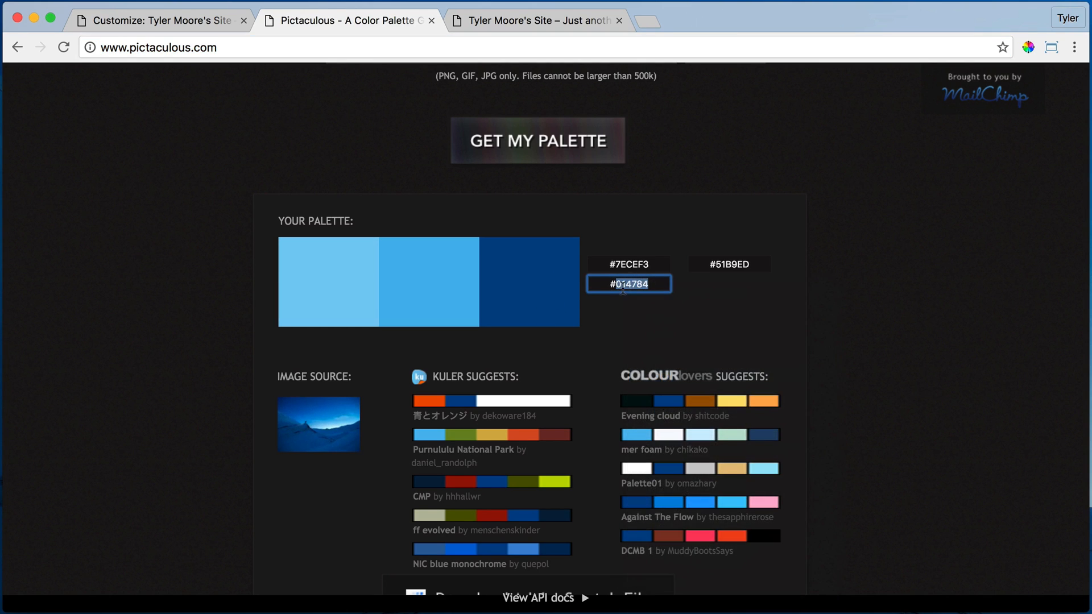
left_click(161, 21)
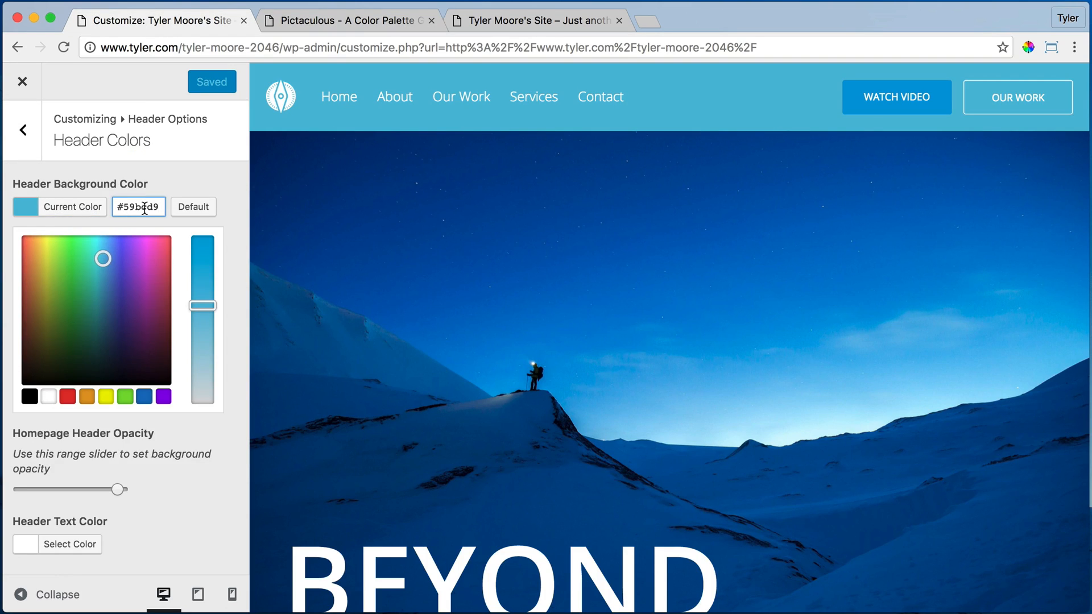
Step: Paste #014784 into the Header Background Color field
right_click(139, 207)
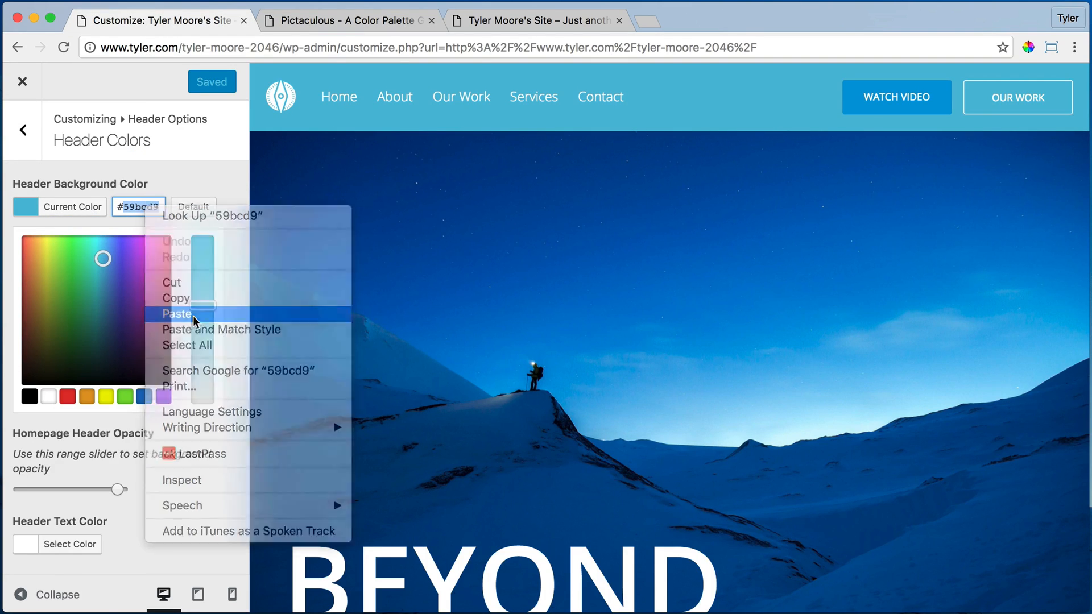
left_click(180, 314)
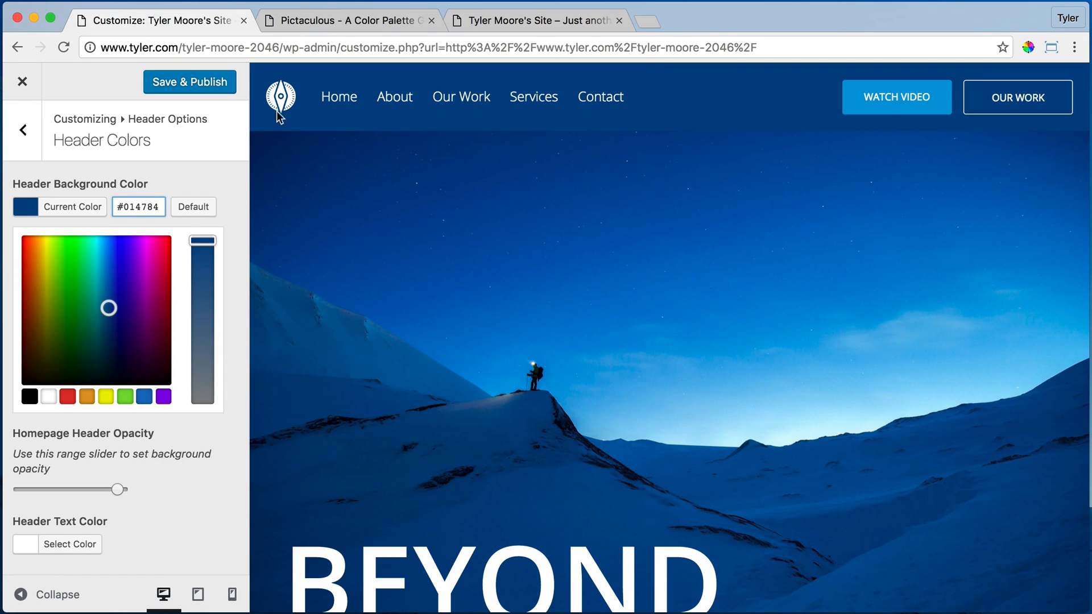
mouse_move(341, 145)
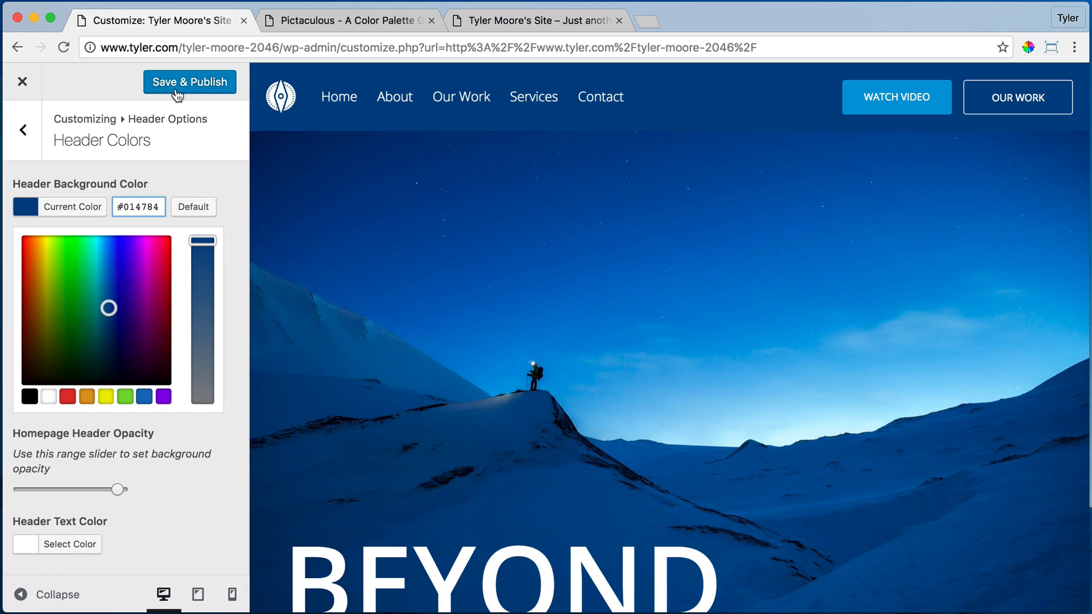
mouse_move(204, 105)
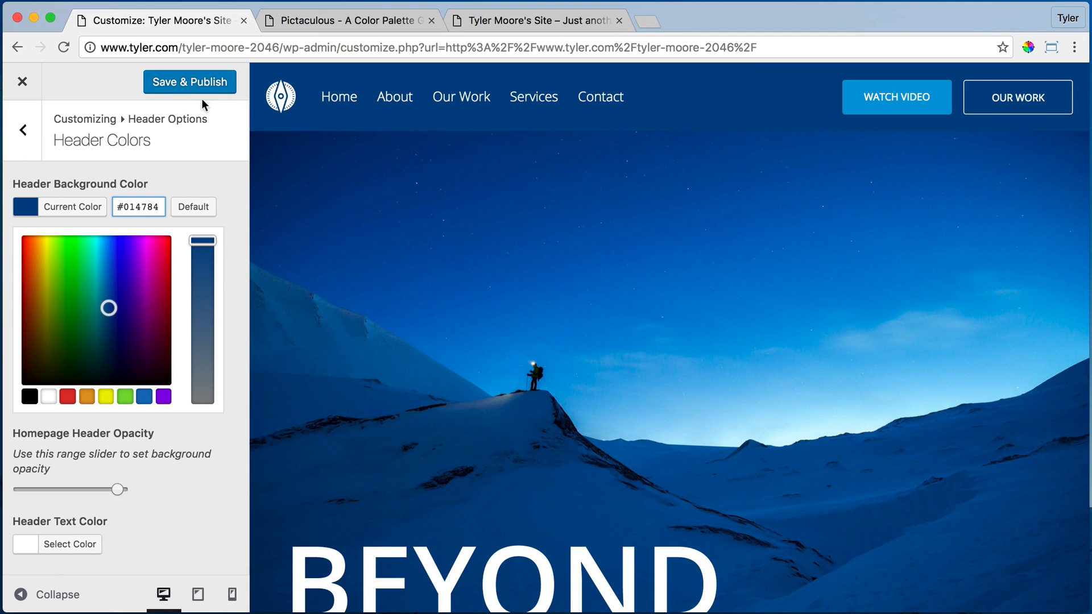
Step: Set the footer background colour to #014784 under Footer Colors
left_click(23, 130)
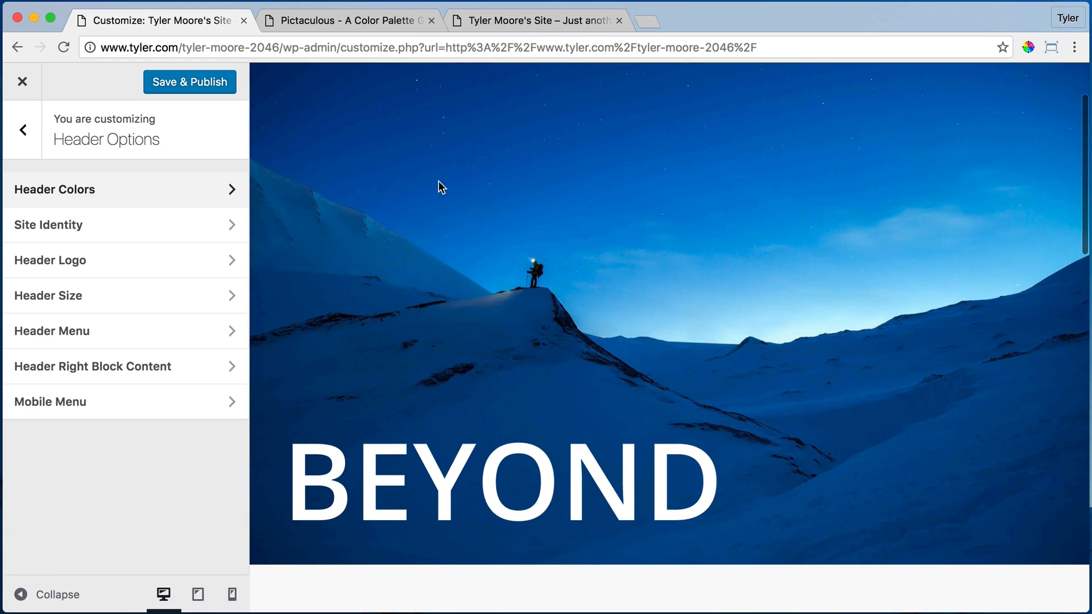
scroll("down", 3)
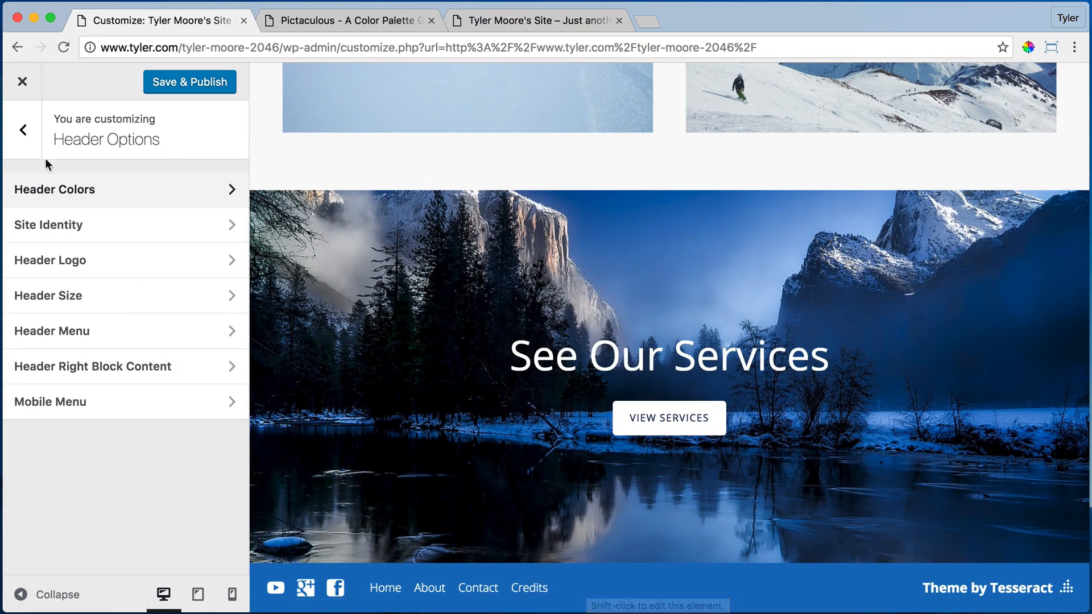
left_click(23, 130)
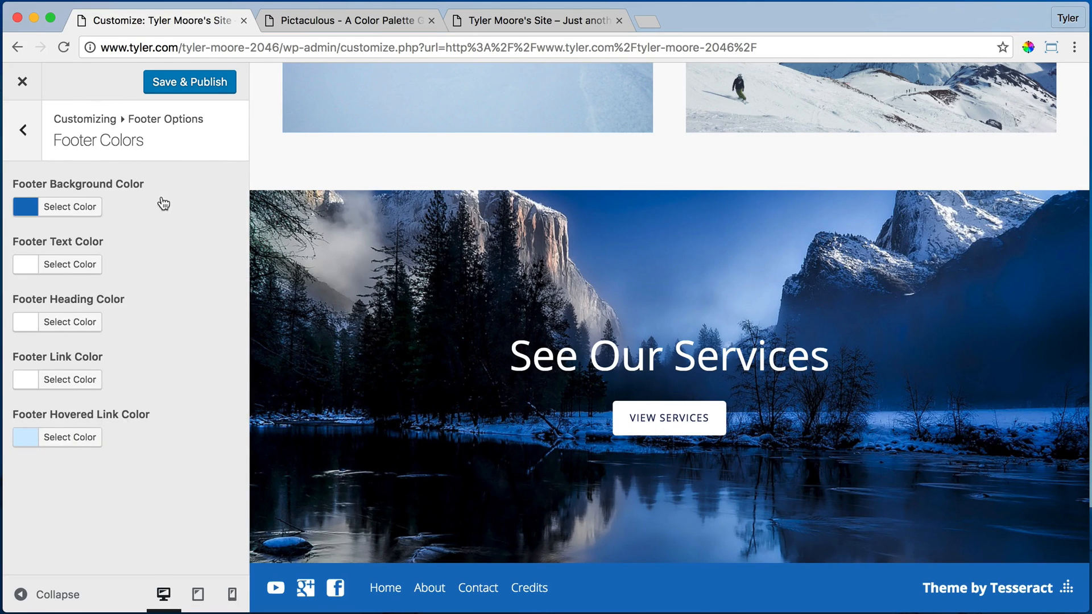
left_click(69, 206)
type("#014784")
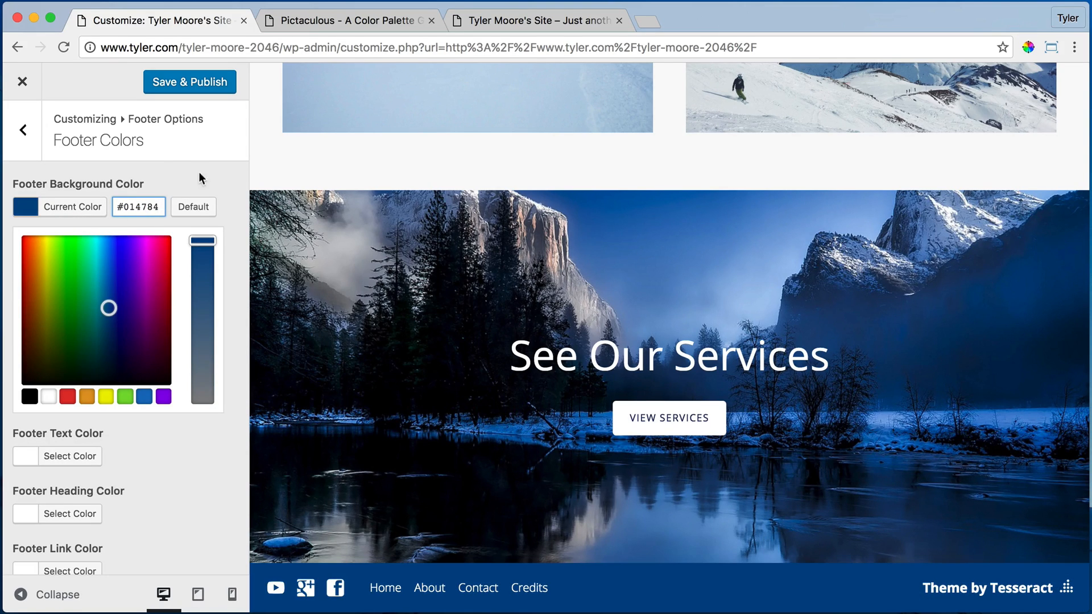
mouse_move(28, 146)
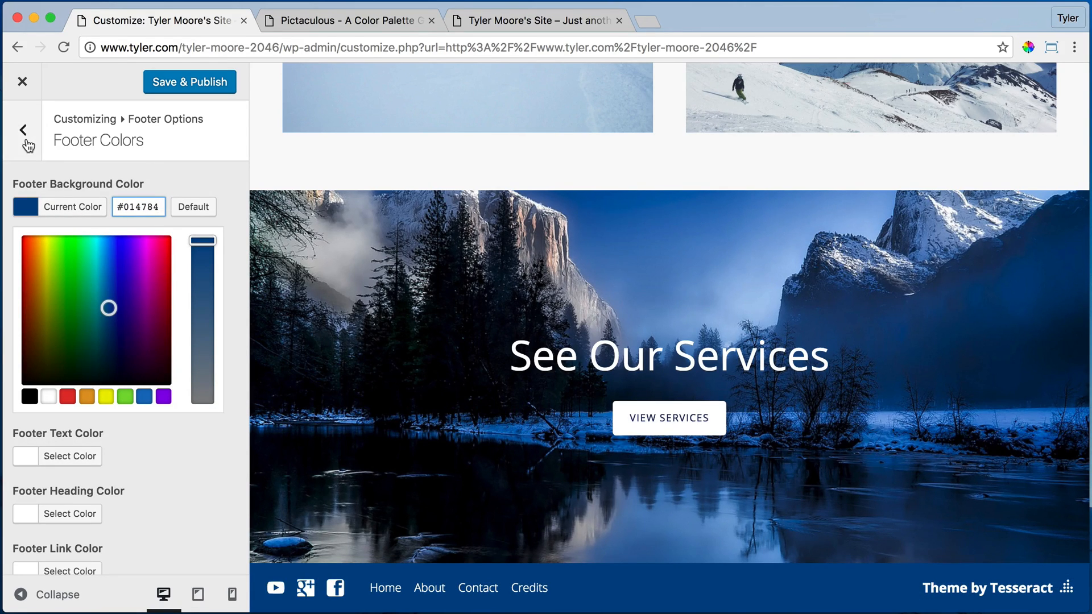
Step: Save & Publish the colour changes and view the live site
left_click(25, 130)
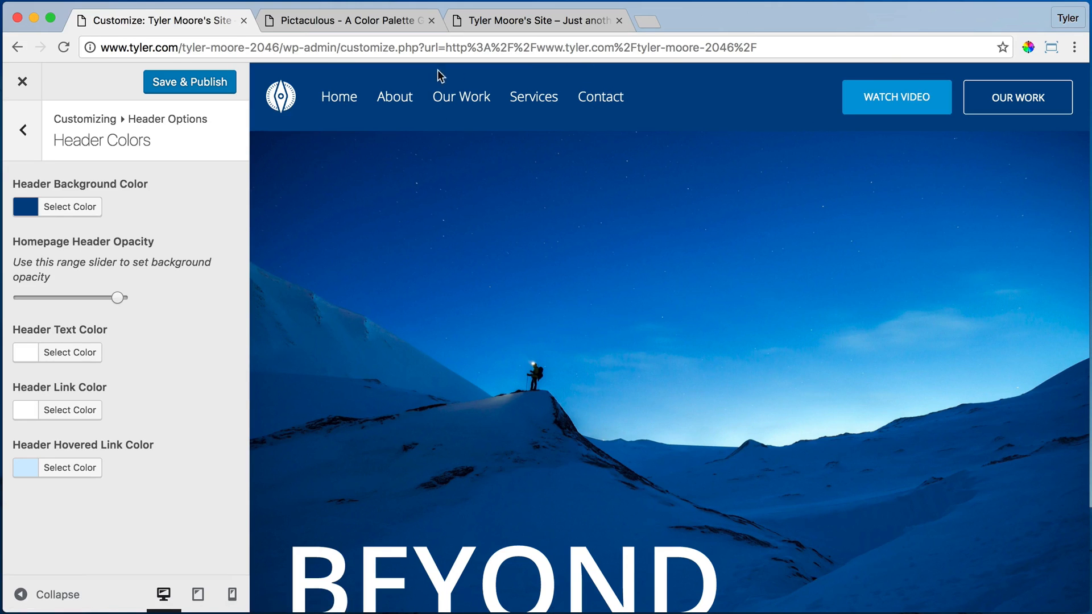
mouse_move(189, 81)
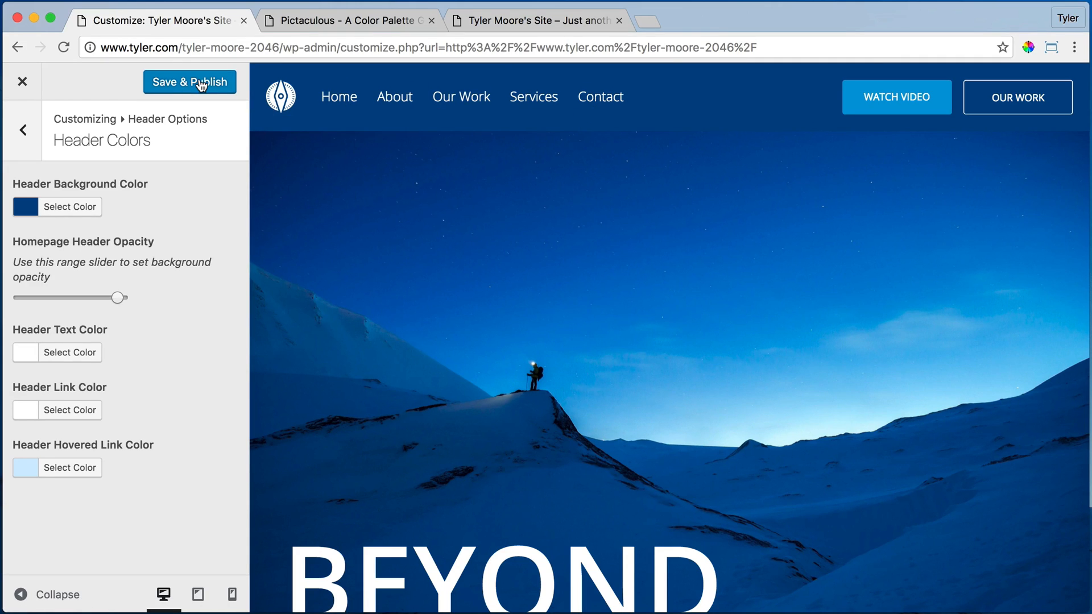
left_click(190, 82)
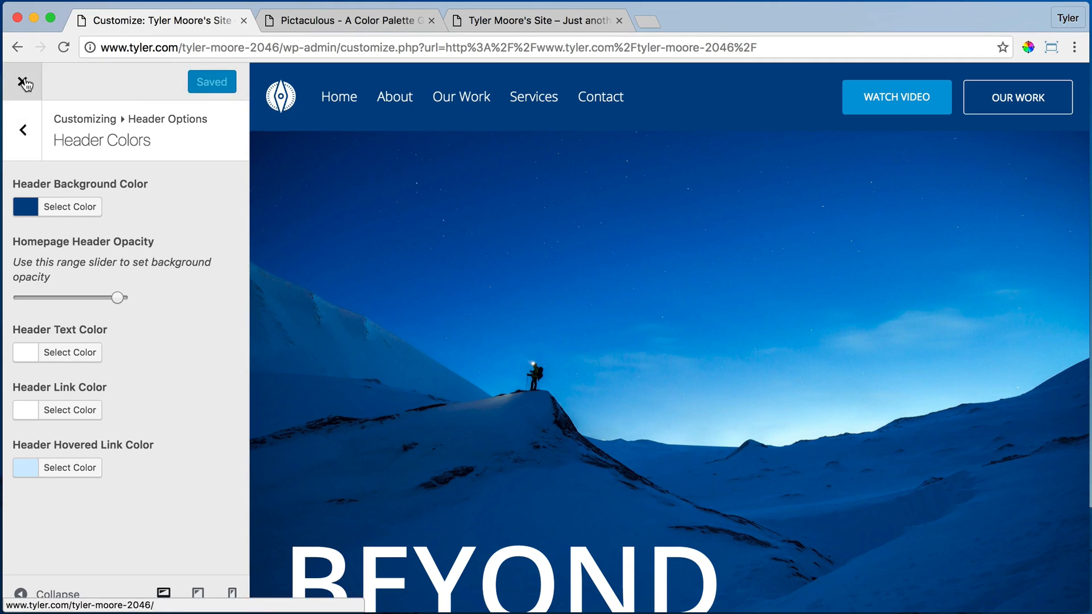
left_click(21, 82)
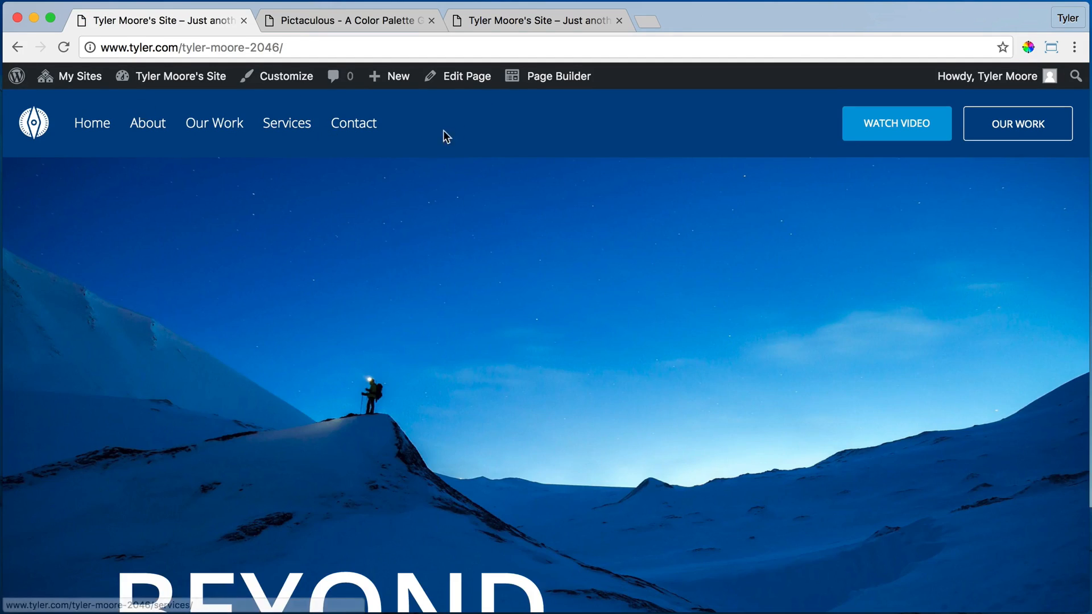
scroll("down", 3)
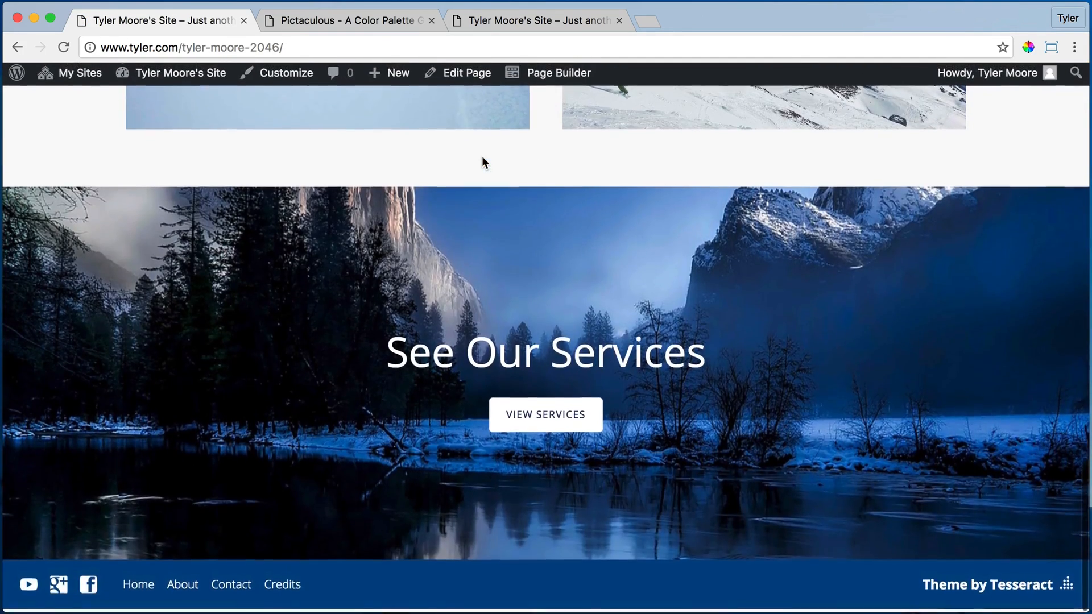